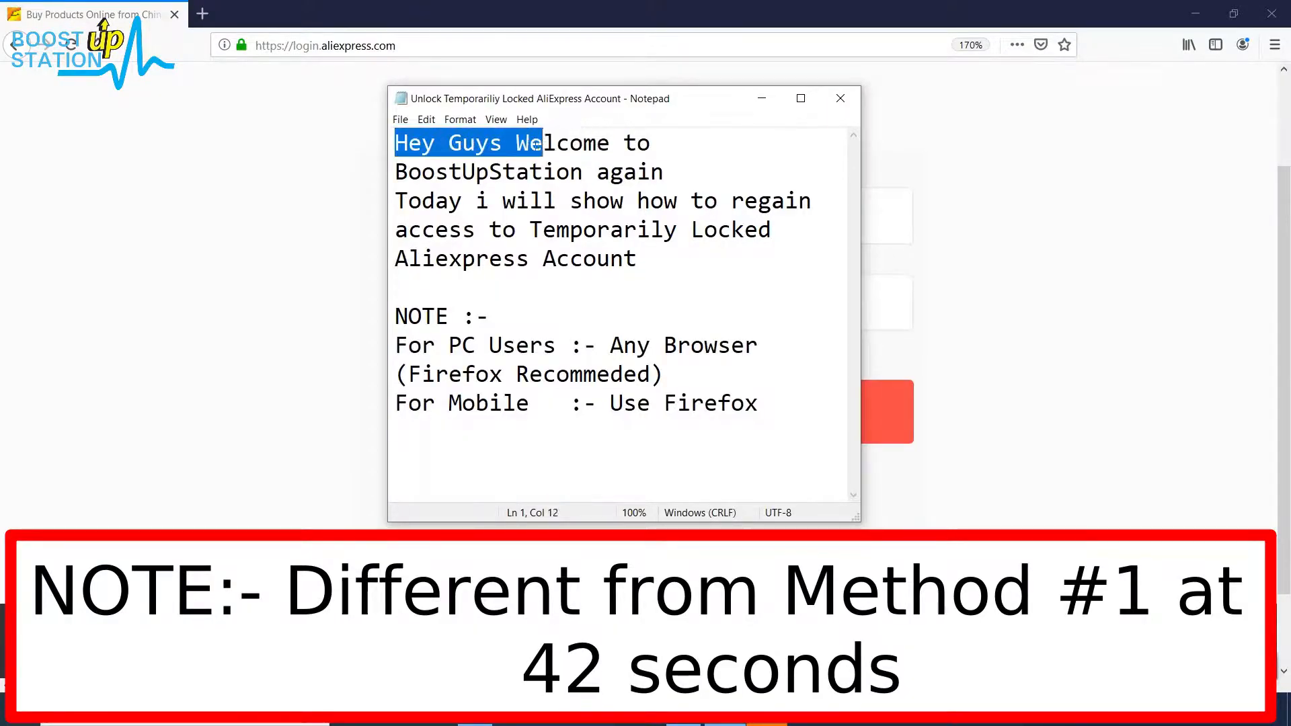
# - Append '(Enable Desktop site)' after the mobile Firefox recommendation line in the intro note
pyautogui.moveTo(535, 143); pyautogui.dragTo(692, 200)
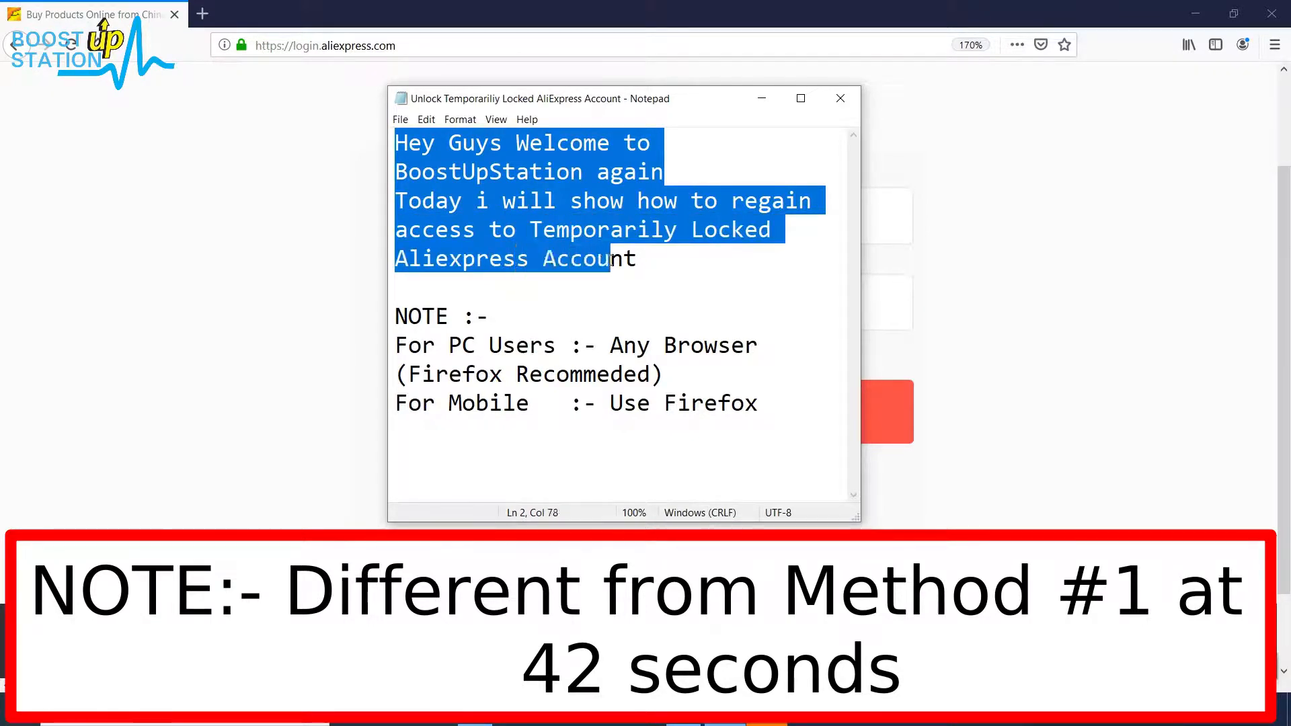
pyautogui.click(396, 345)
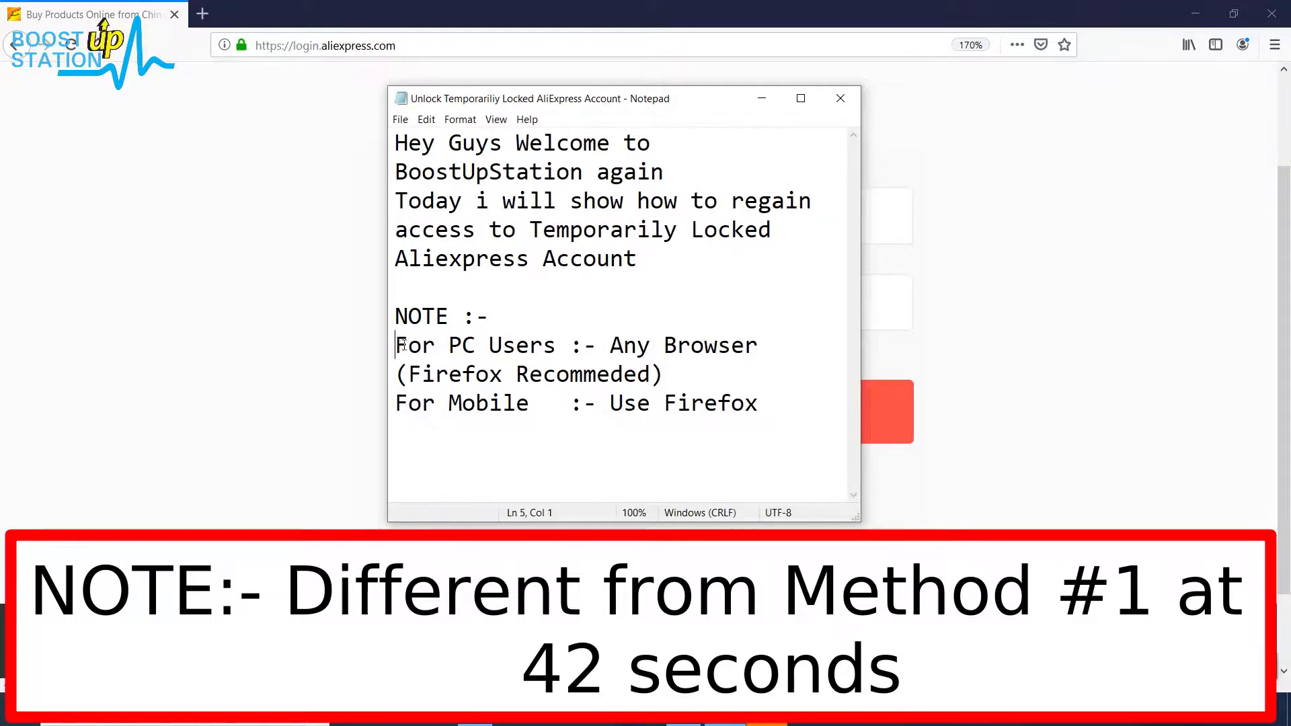
pyautogui.moveTo(394, 345); pyautogui.dragTo(690, 344)
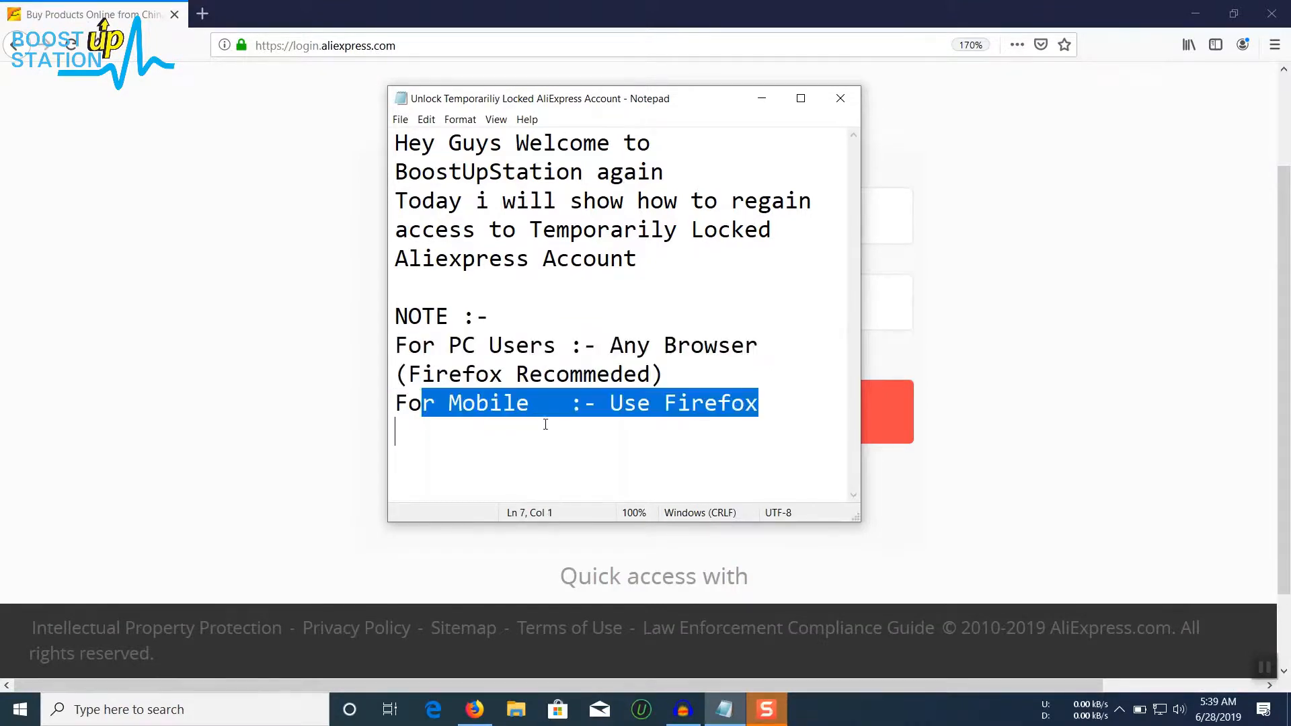
pyautogui.write('(Enable Desktop site)')
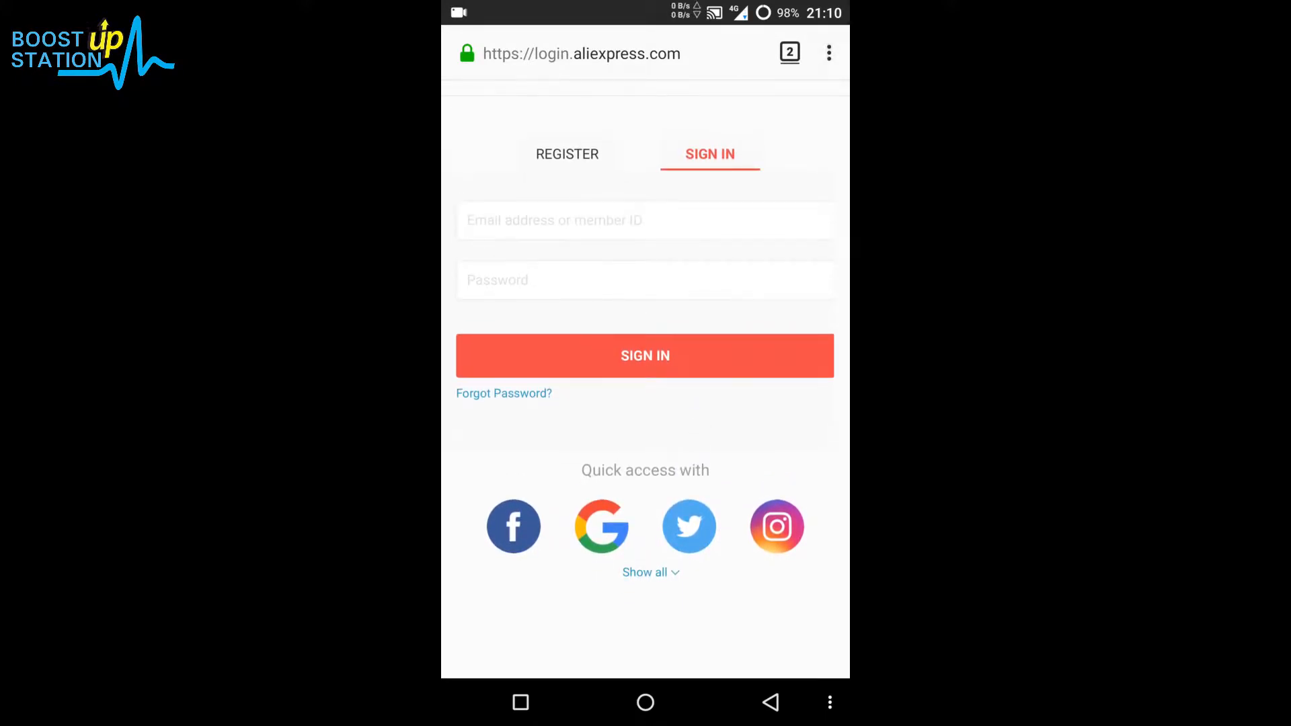
pyautogui.click(829, 53)
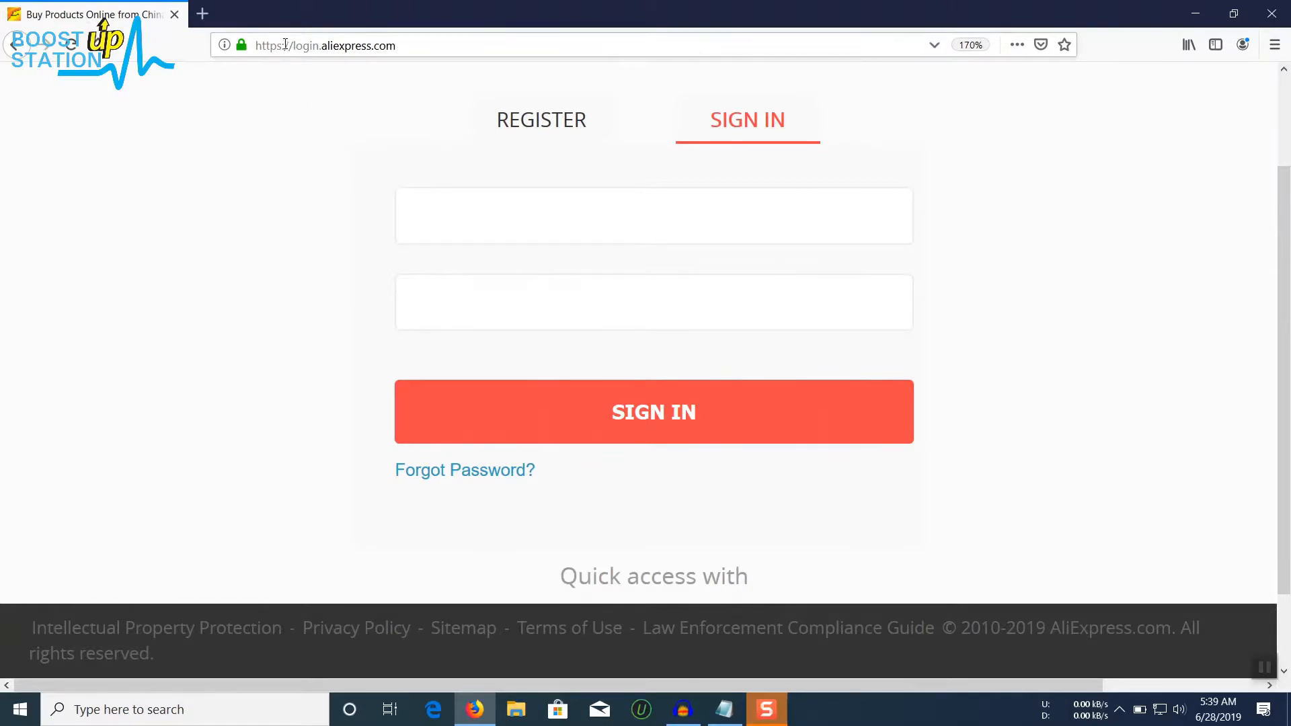
# - Show the sign-in page address, then start Forgot Password retrieval for the locked account
pyautogui.click(324, 44)
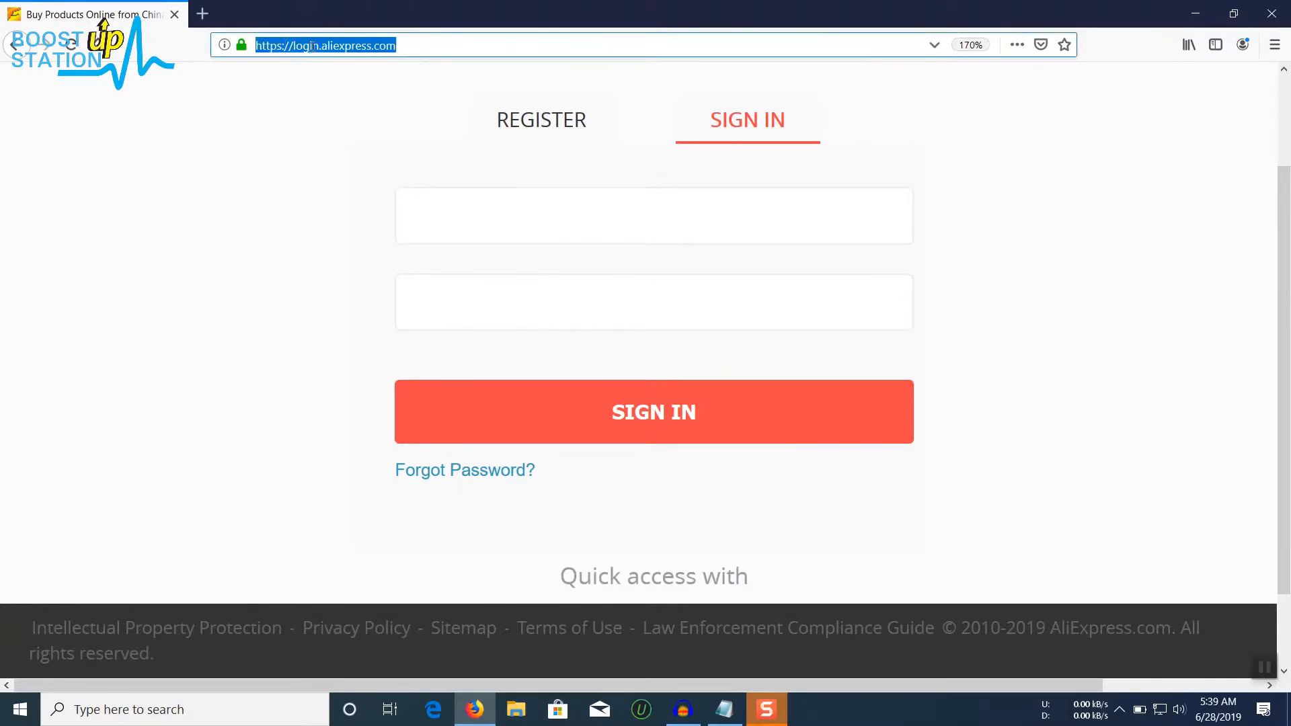
pyautogui.click(274, 210)
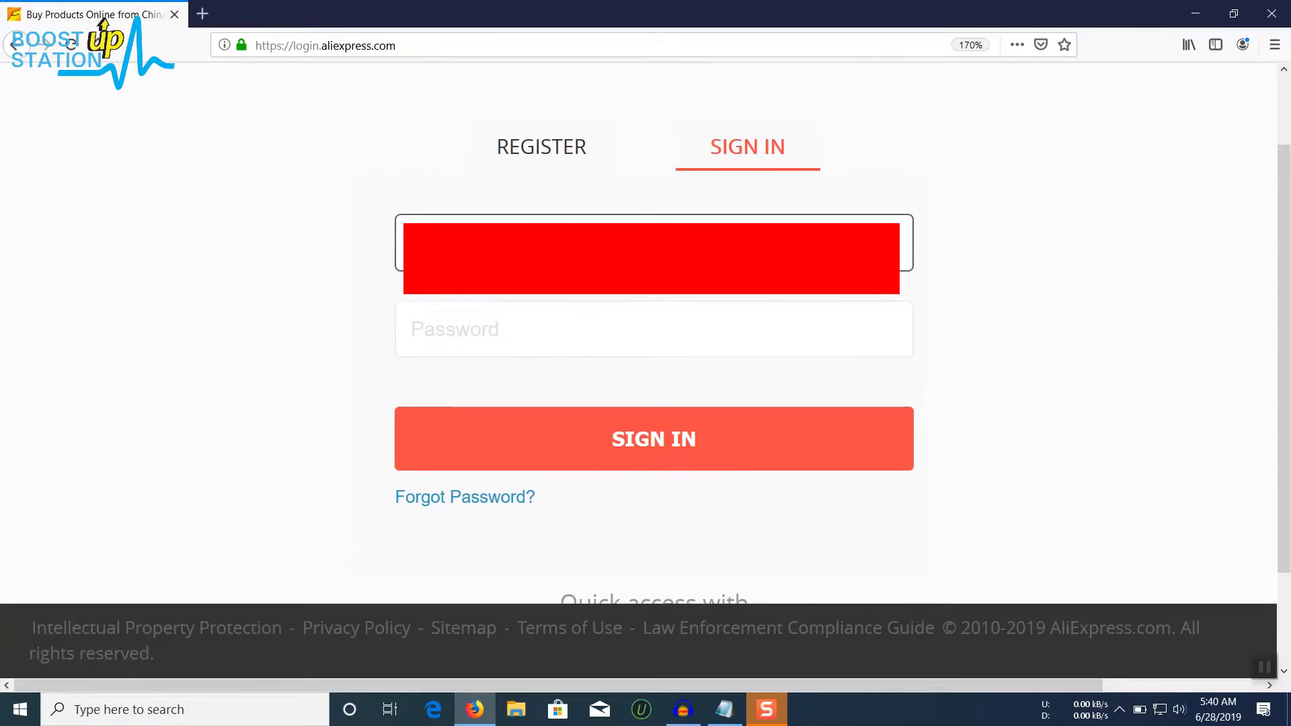
pyautogui.click(465, 497)
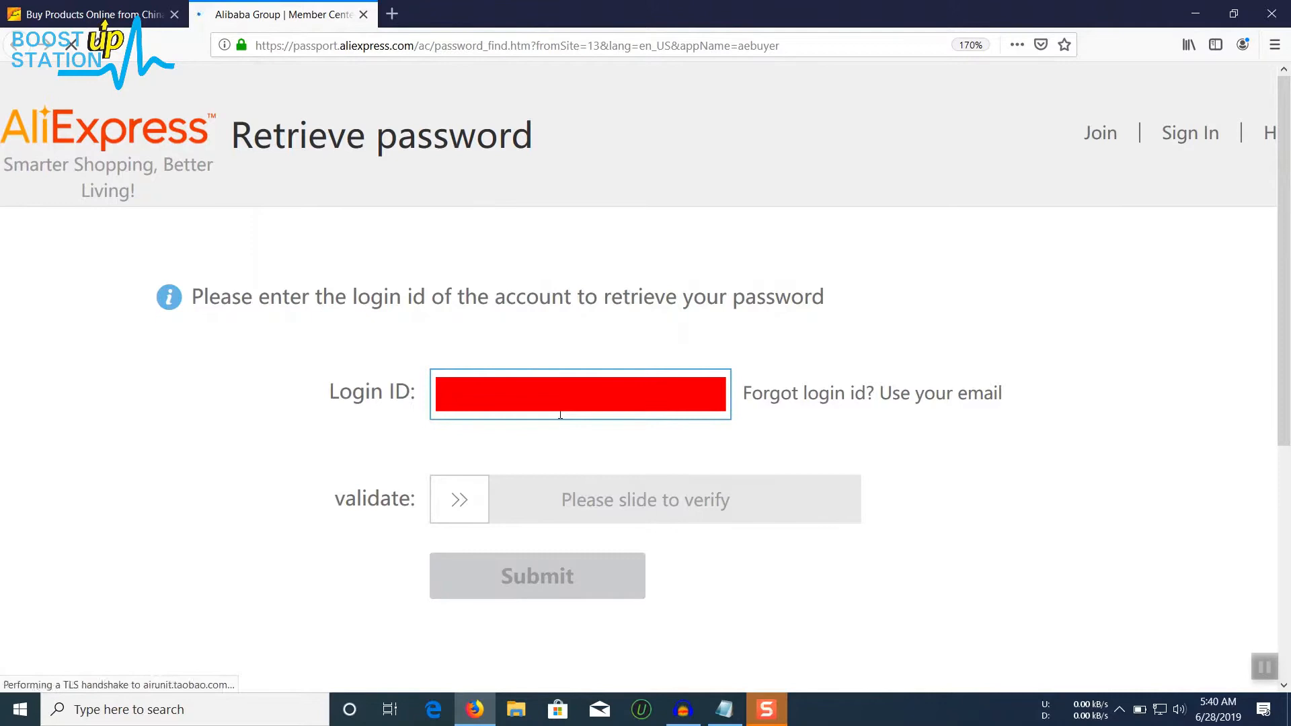
pyautogui.moveTo(459, 499)
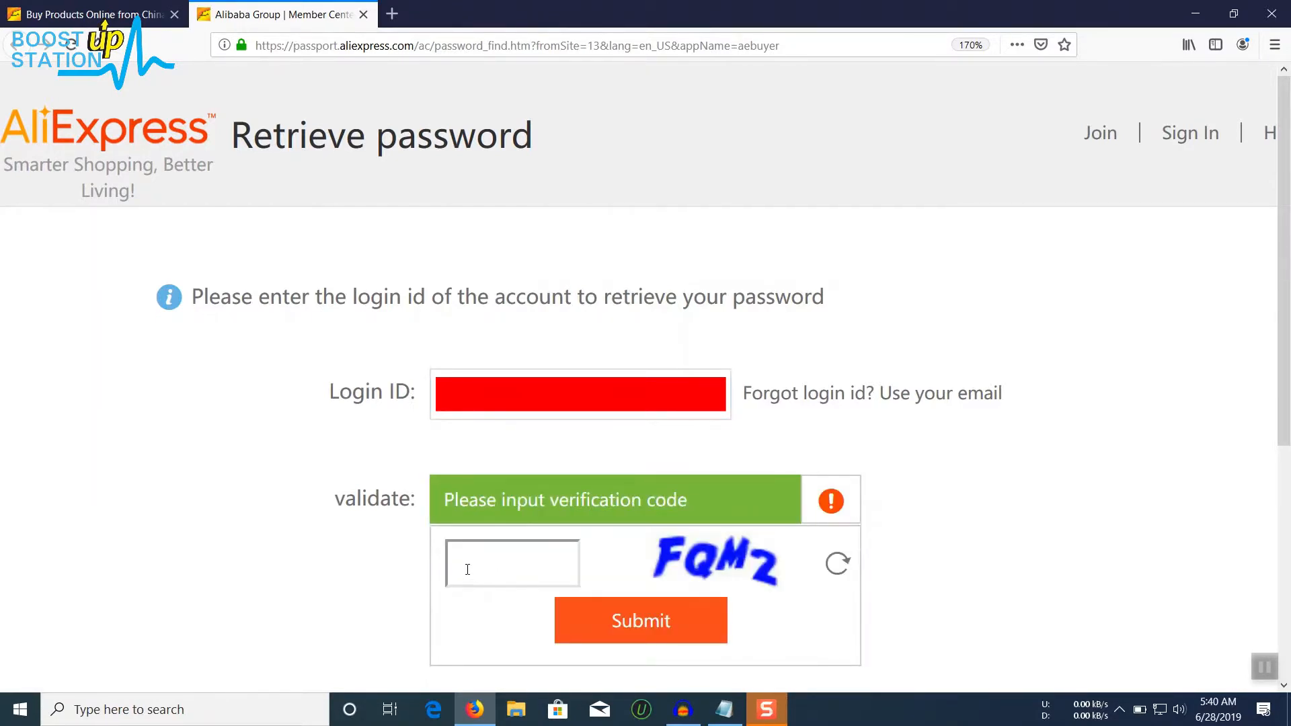
# - Enter captcha code FQM2 and submit the login ID for password retrieval
pyautogui.write('FQM2')
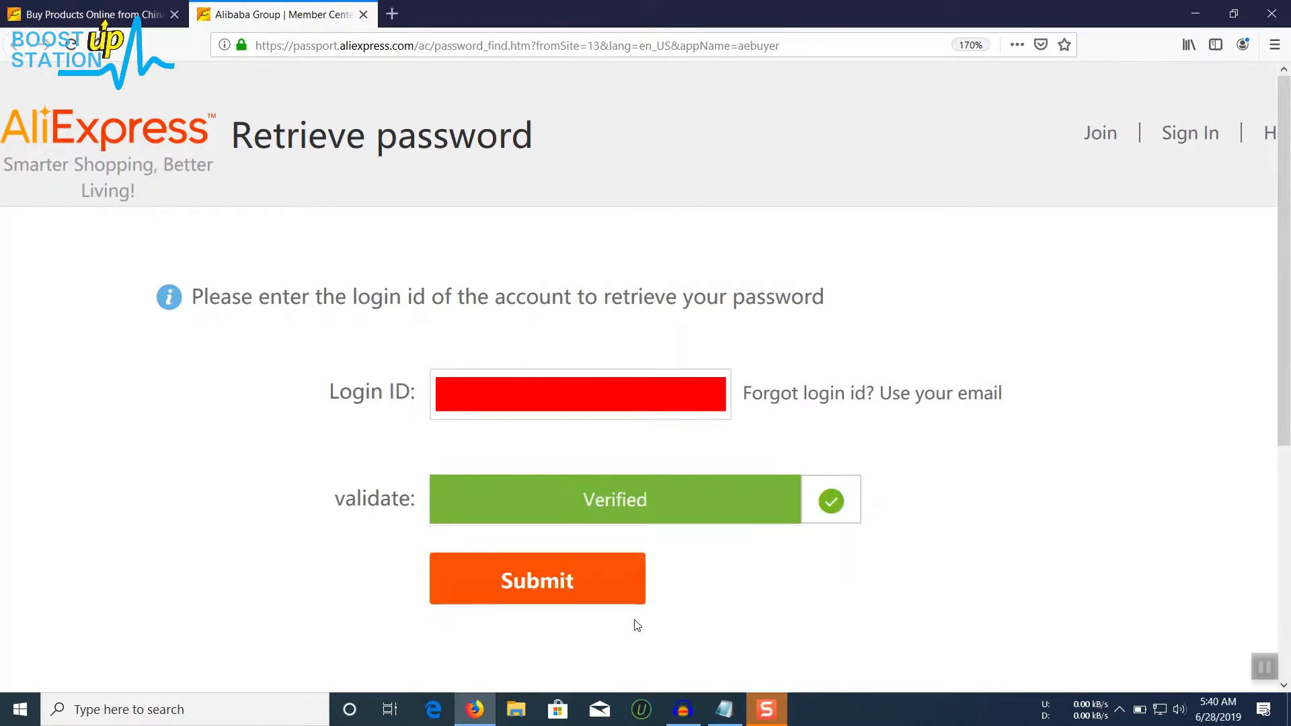
pyautogui.click(536, 578)
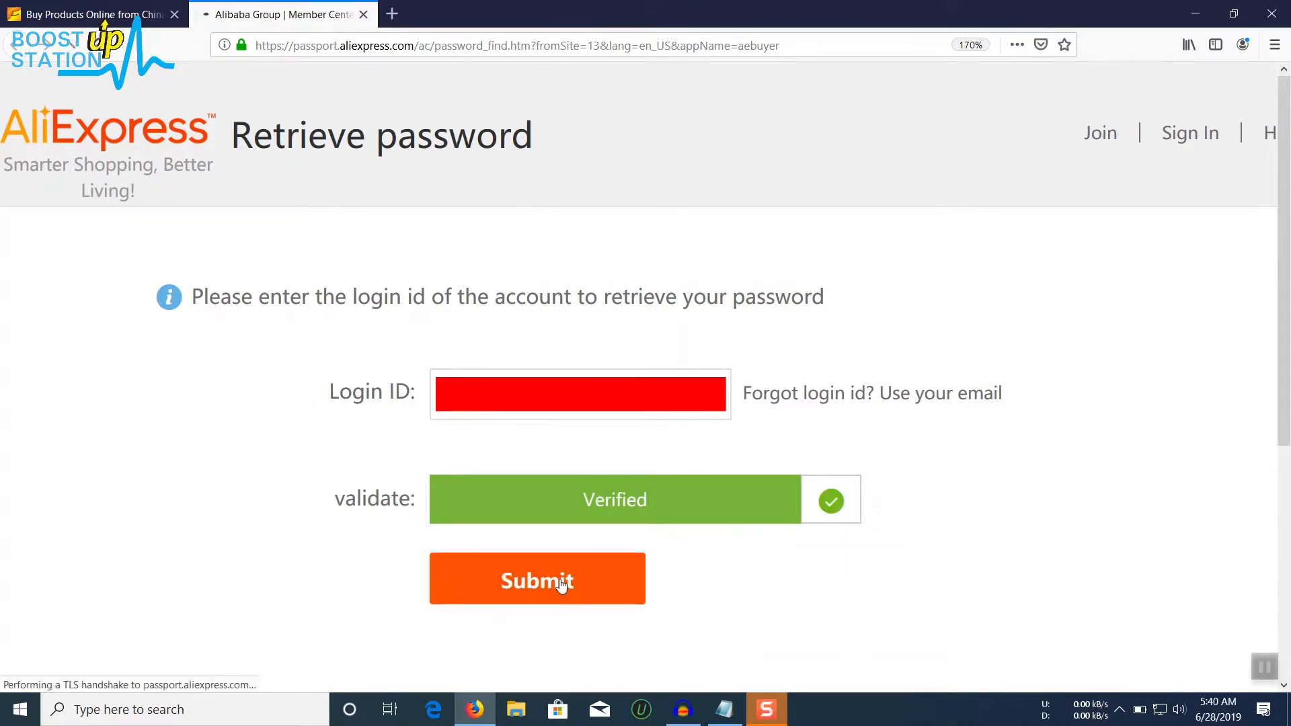
pyautogui.click(537, 578)
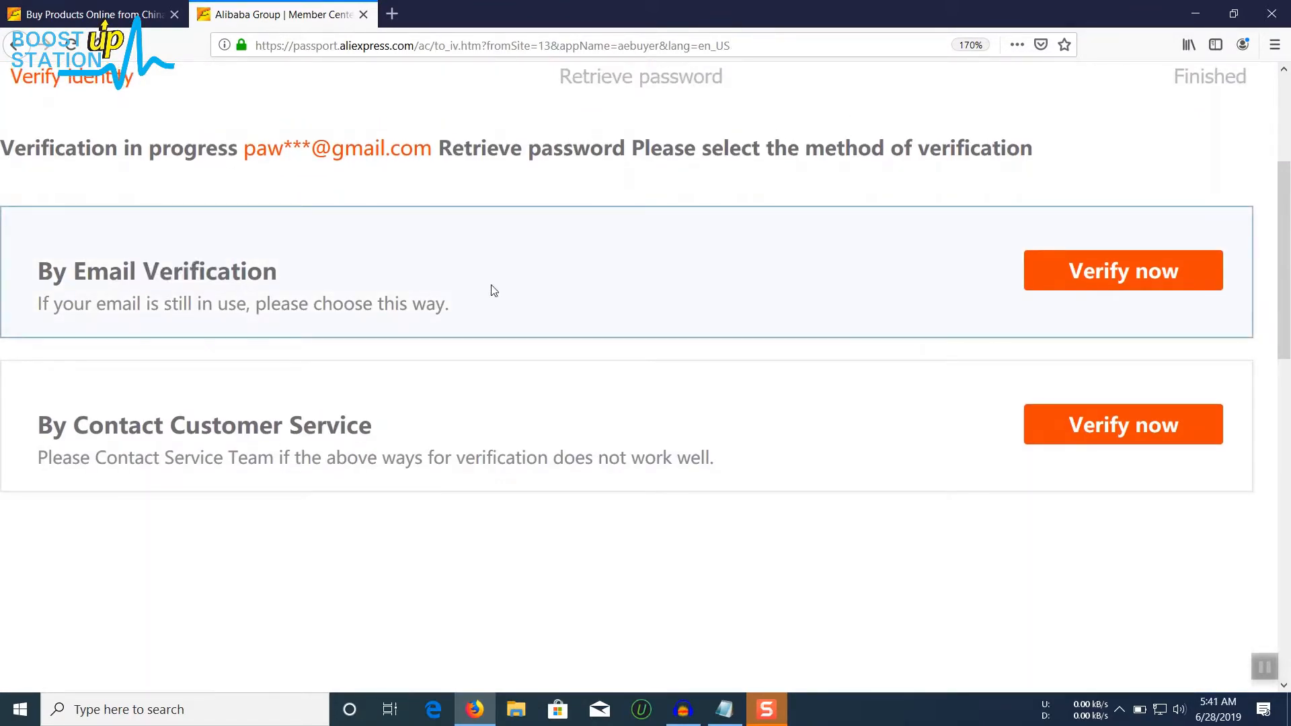
pyautogui.click(1121, 270)
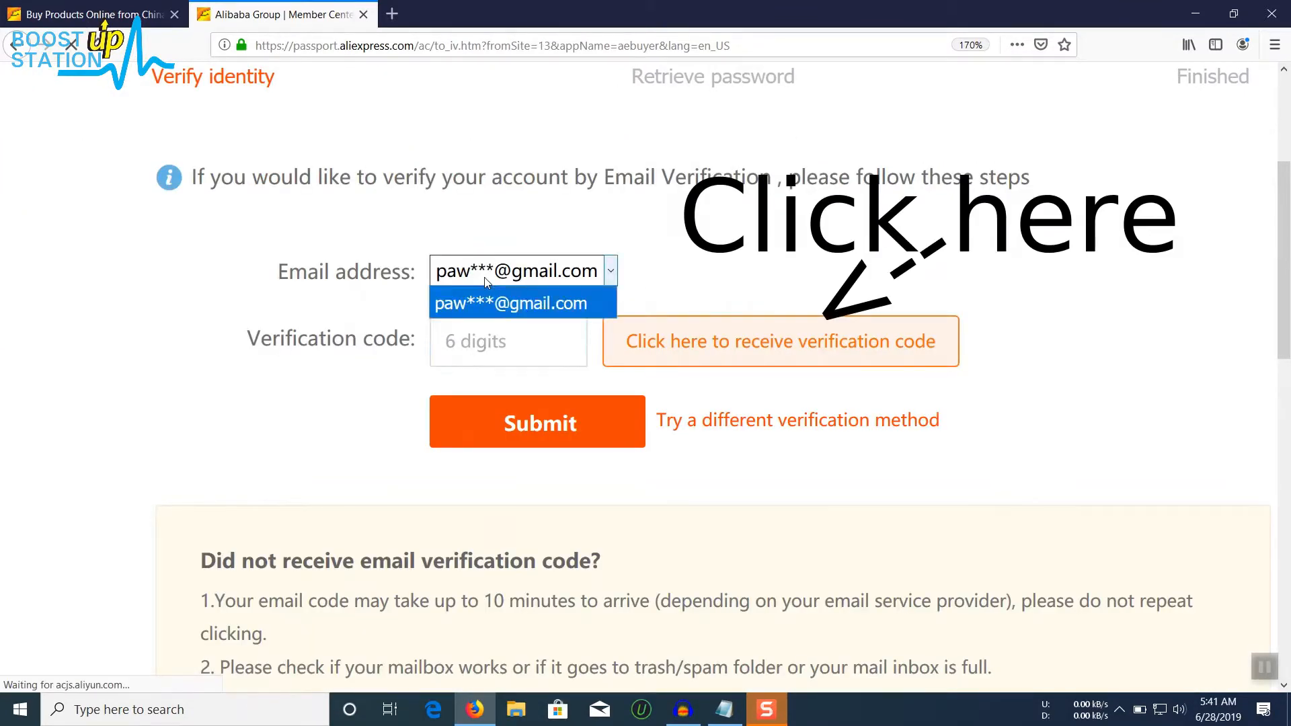
pyautogui.click(778, 341)
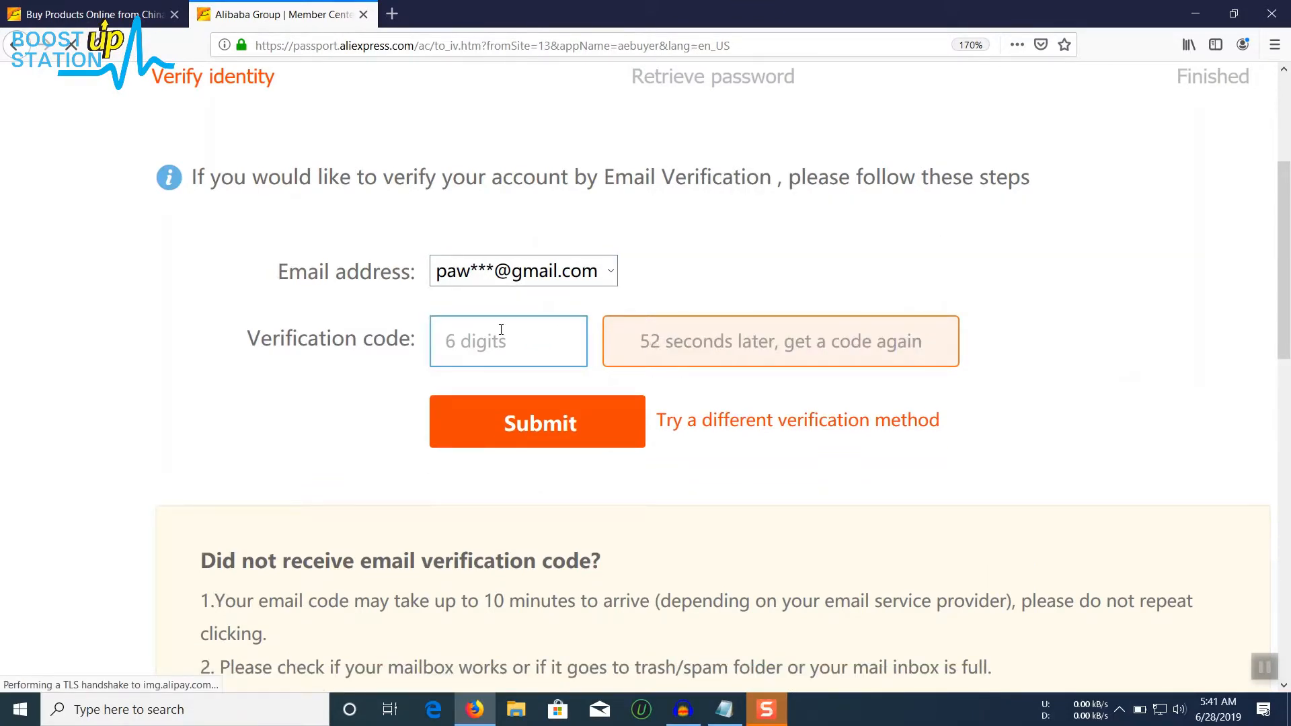
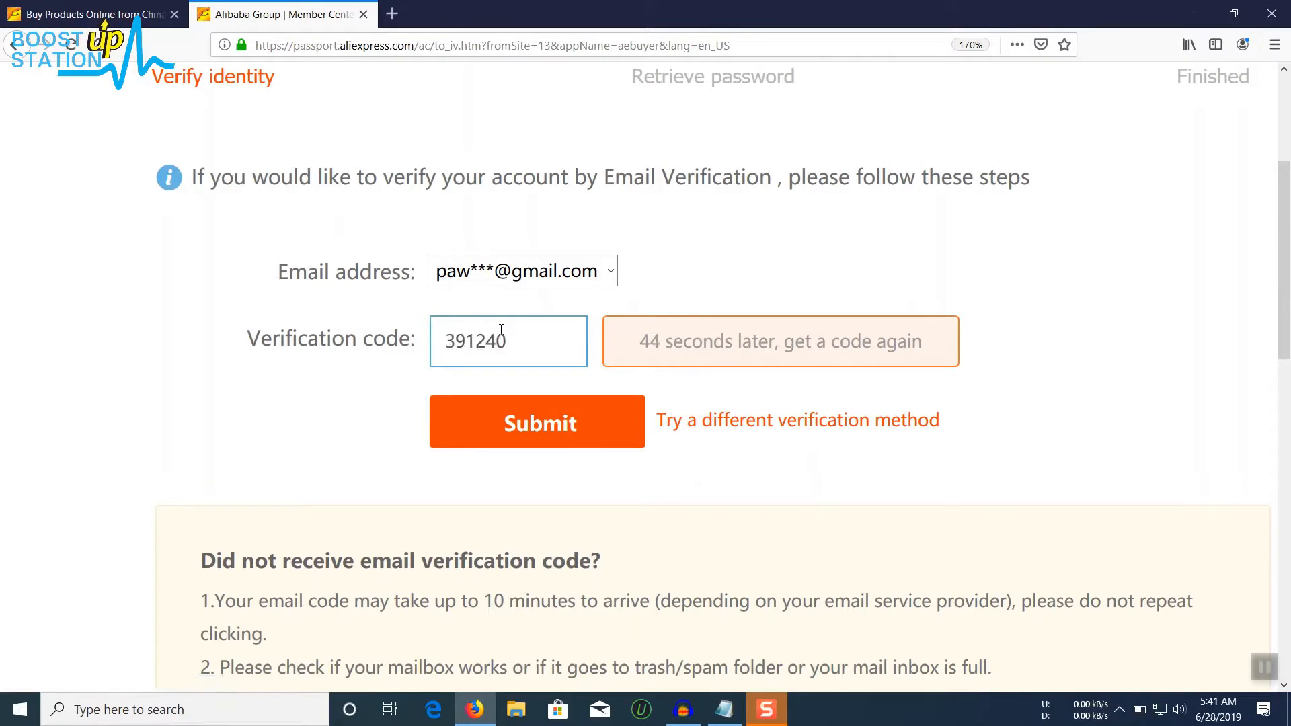
pyautogui.click(537, 421)
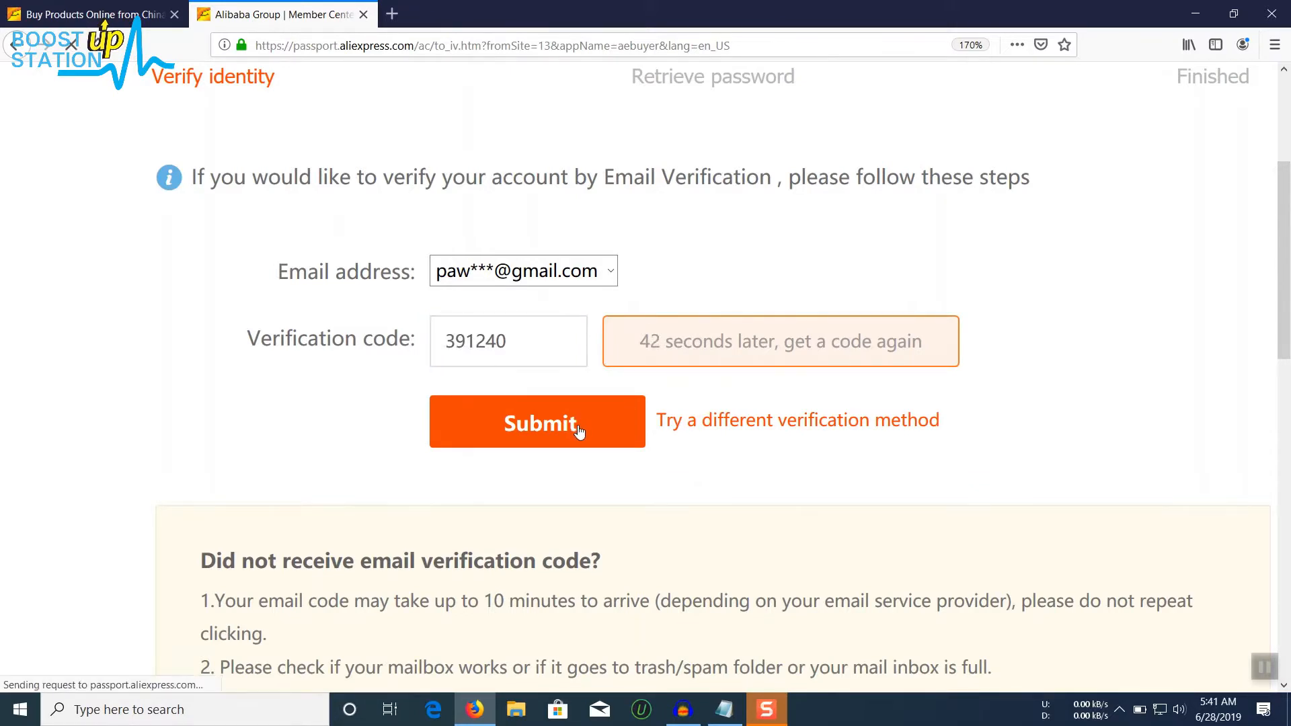
pyautogui.click(536, 421)
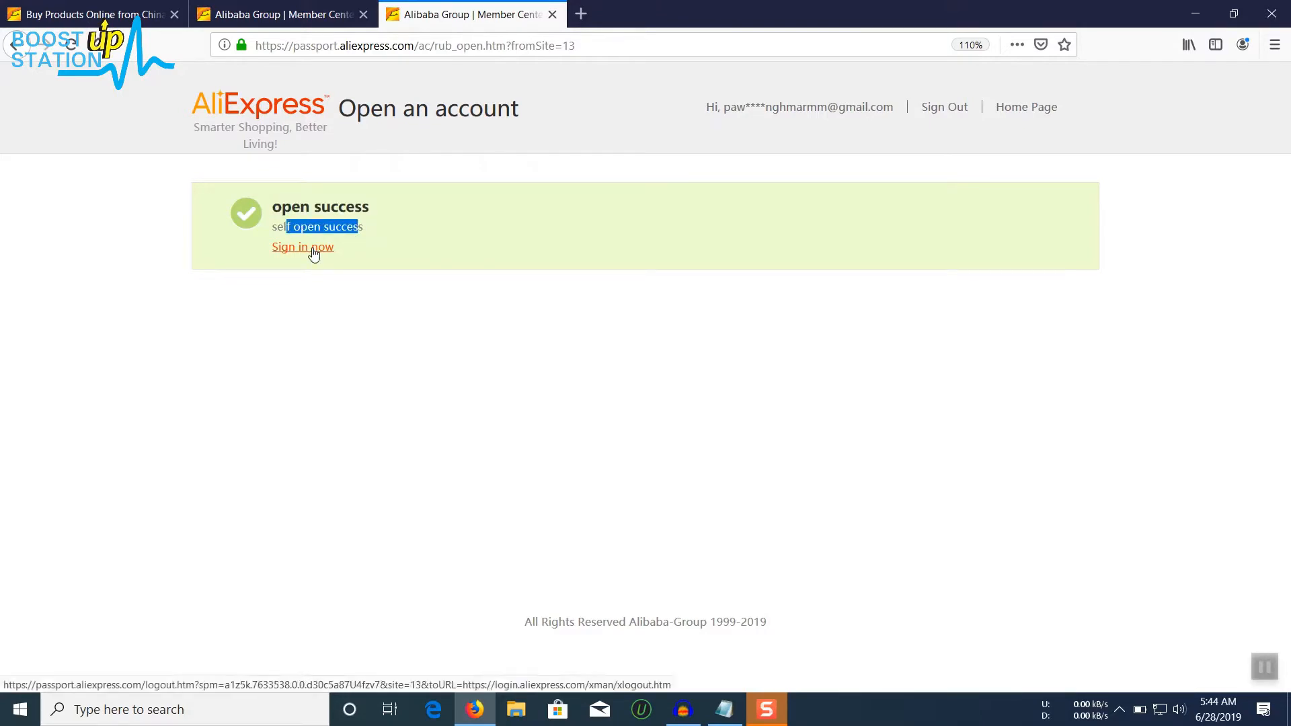
# - Sign in now to the reopened account from the 'open success' page
pyautogui.click(302, 247)
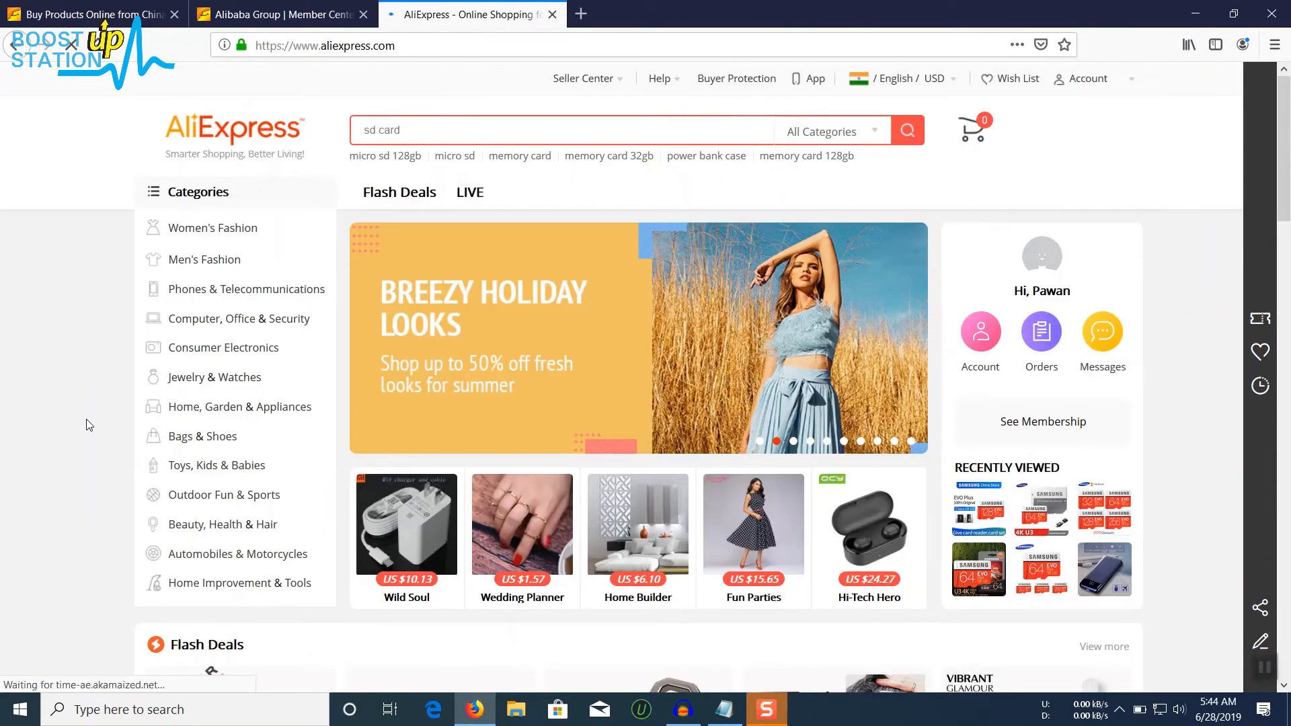
pyautogui.scroll(-3)
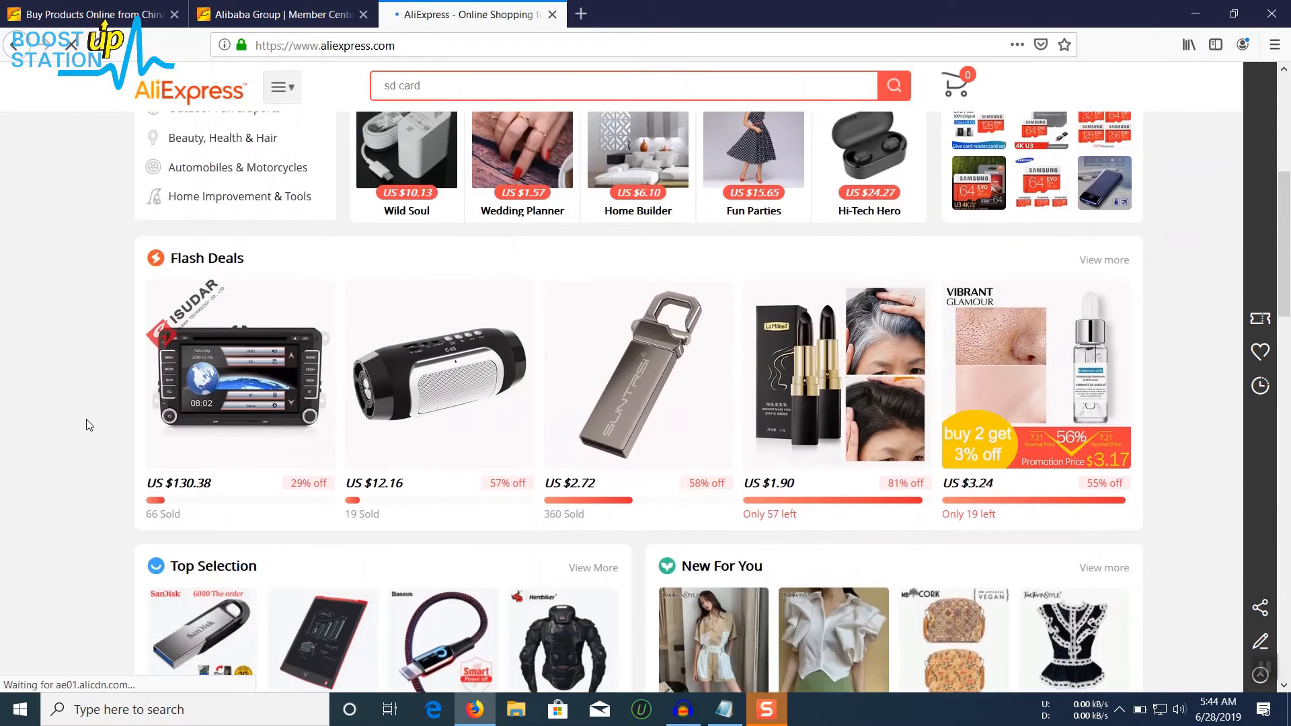